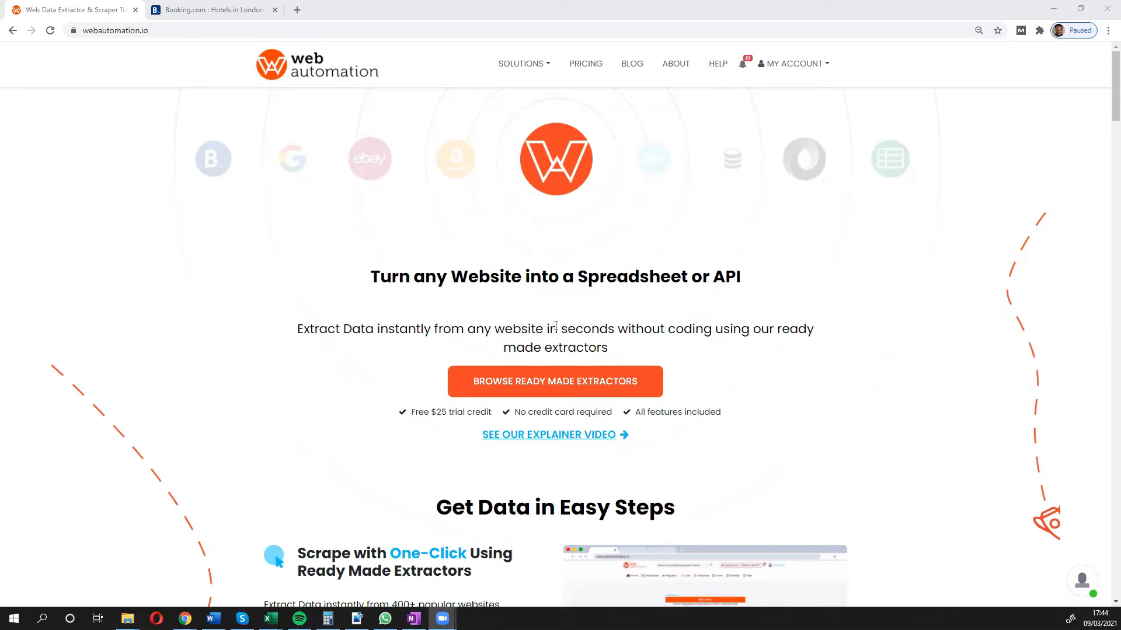
# Search the ready-made extractors for 'booking' and choose the Booking.com hotel search scraper.
pyautogui.click(555, 381)
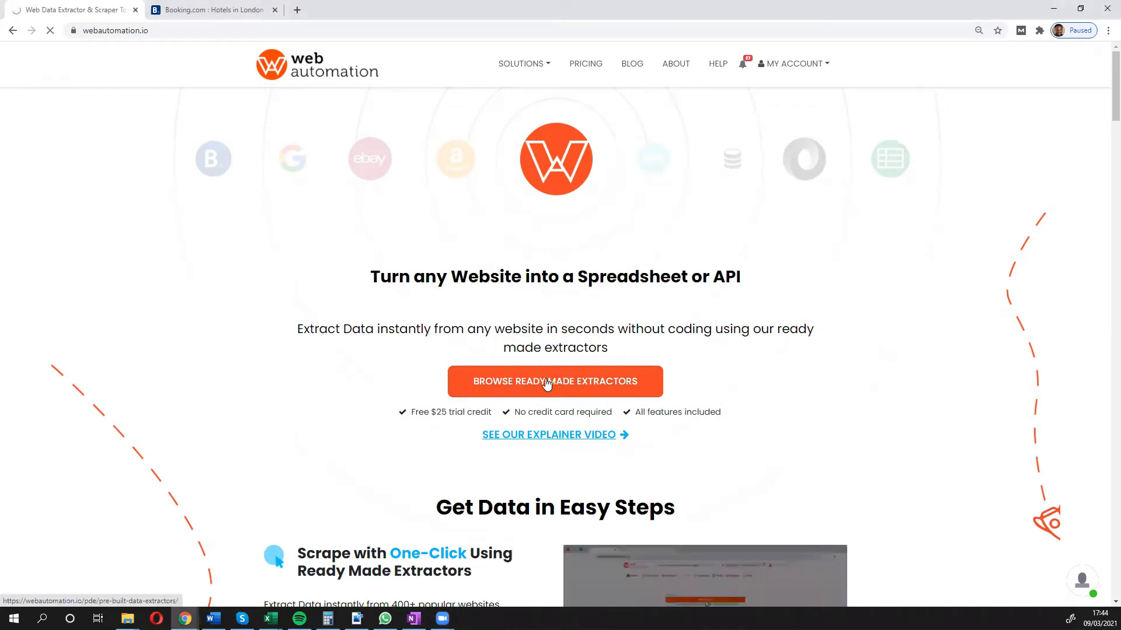
pyautogui.click(555, 381)
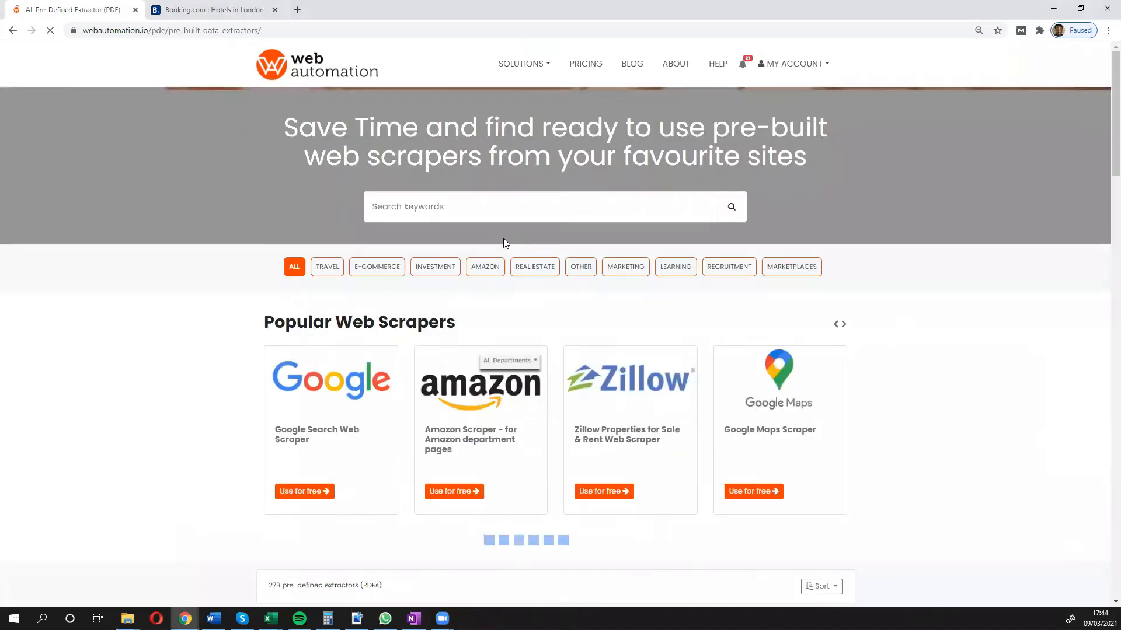
pyautogui.click(540, 207)
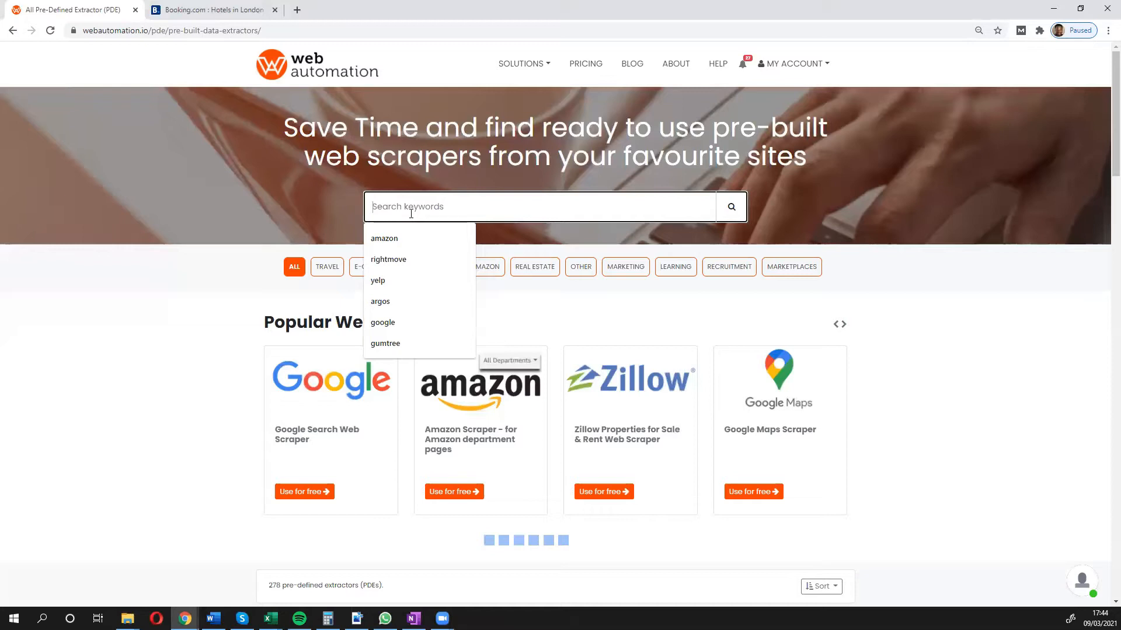
pyautogui.write('booking')
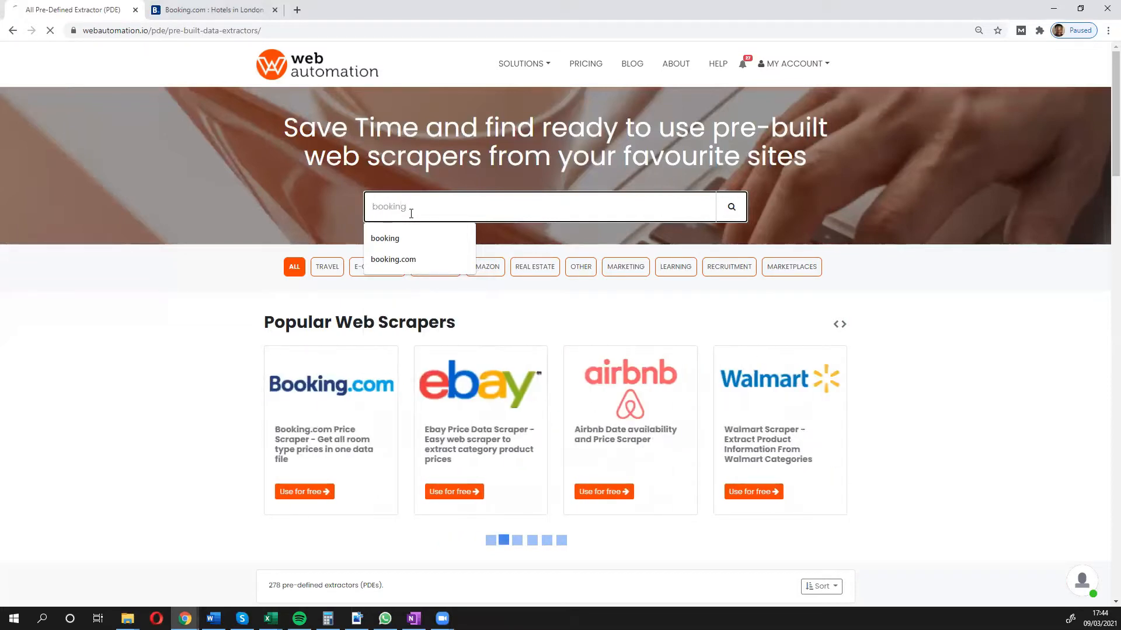
pyautogui.click(384, 238)
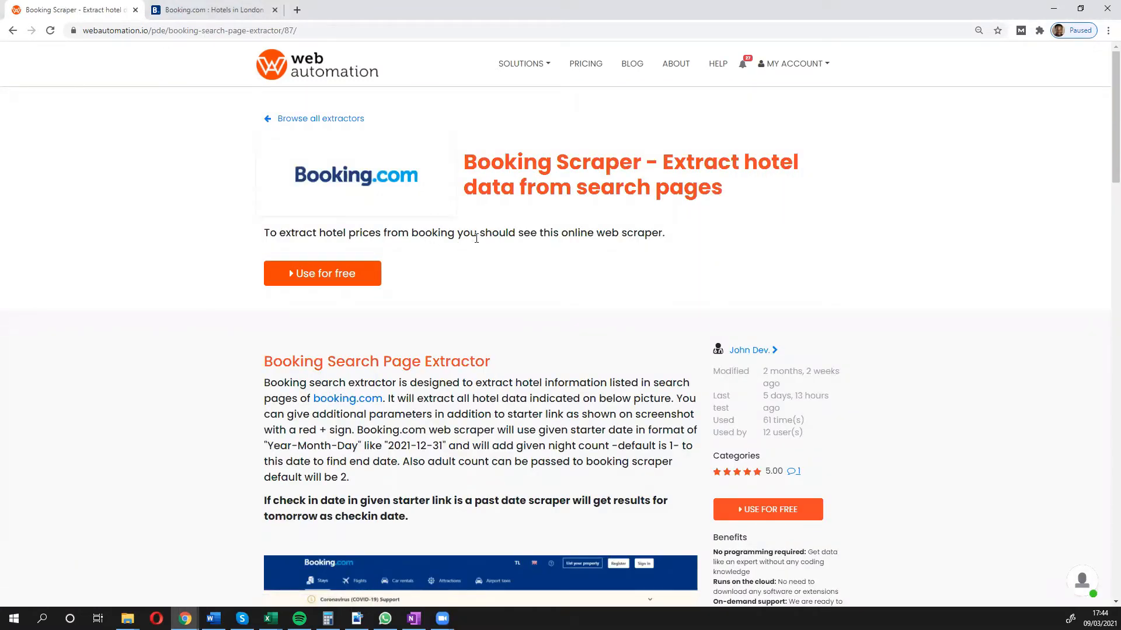
pyautogui.scroll(-3)
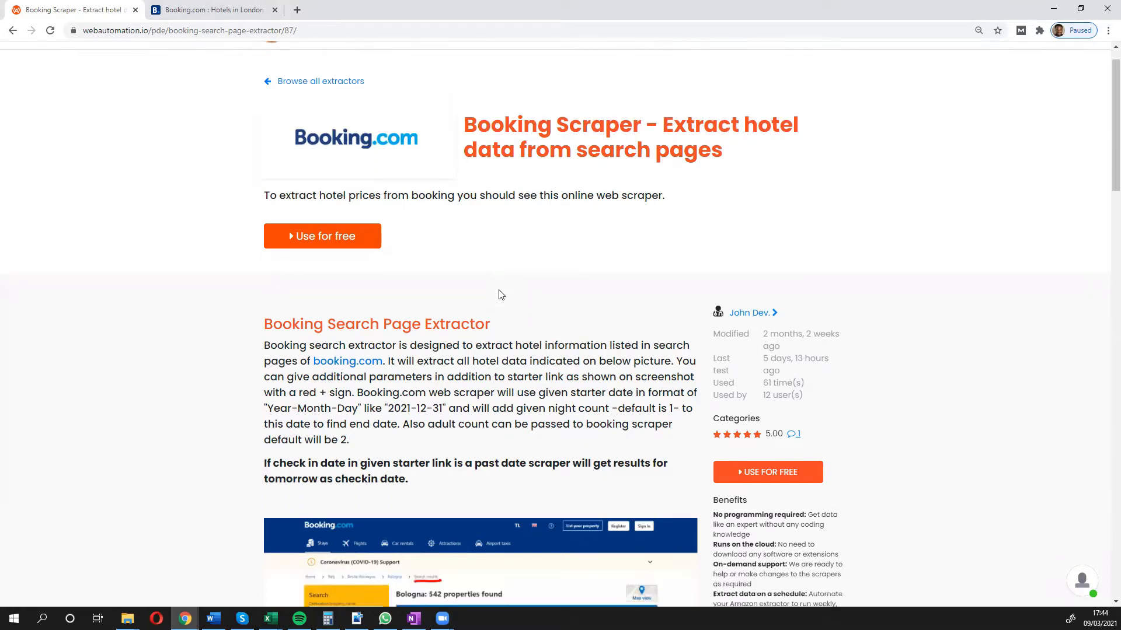
pyautogui.scroll(-3)
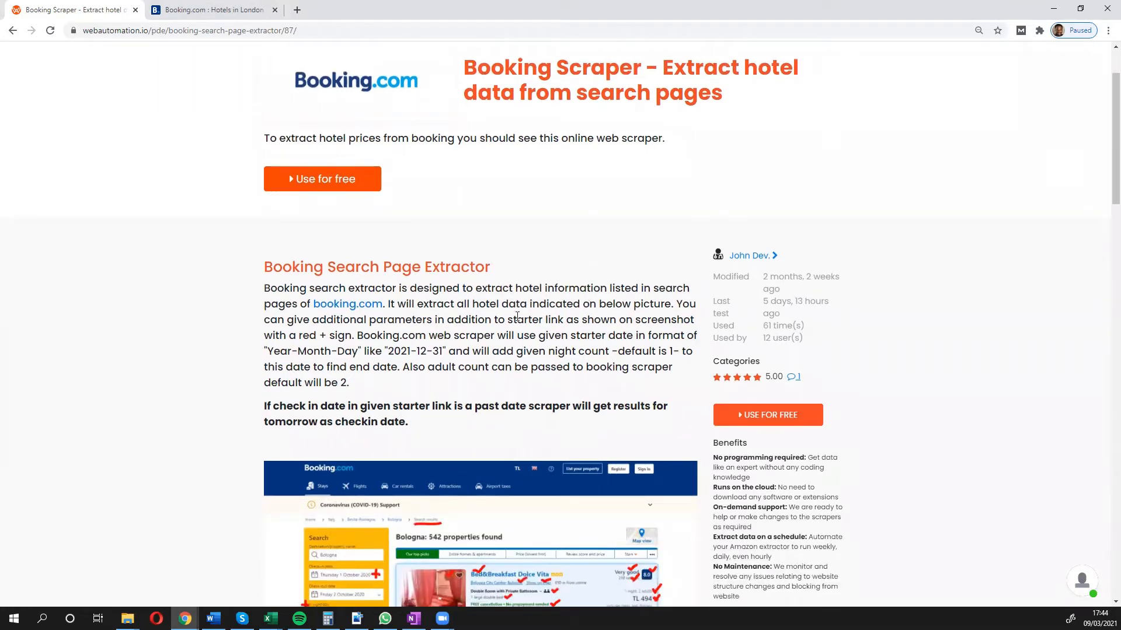
pyautogui.scroll(-3)
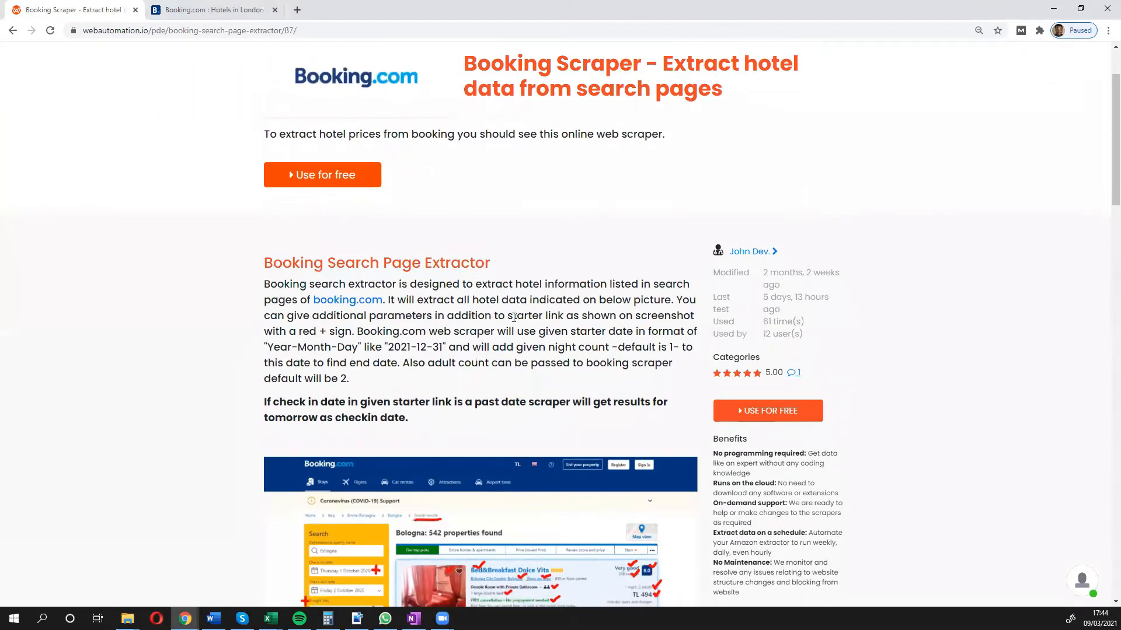
pyautogui.scroll(-3)
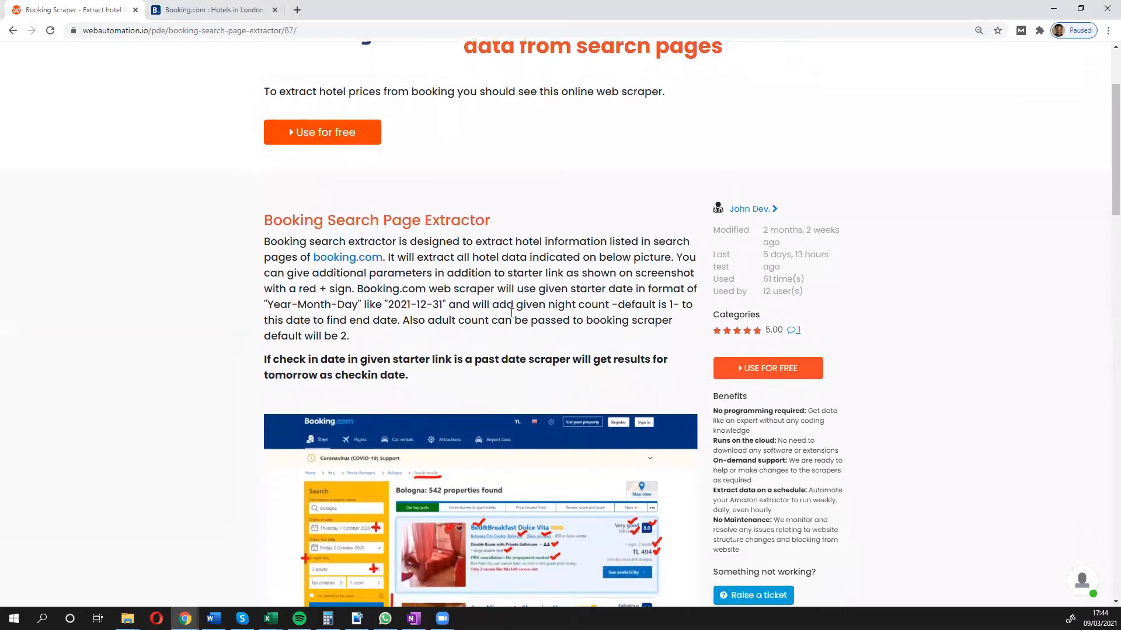
pyautogui.scroll(-3)
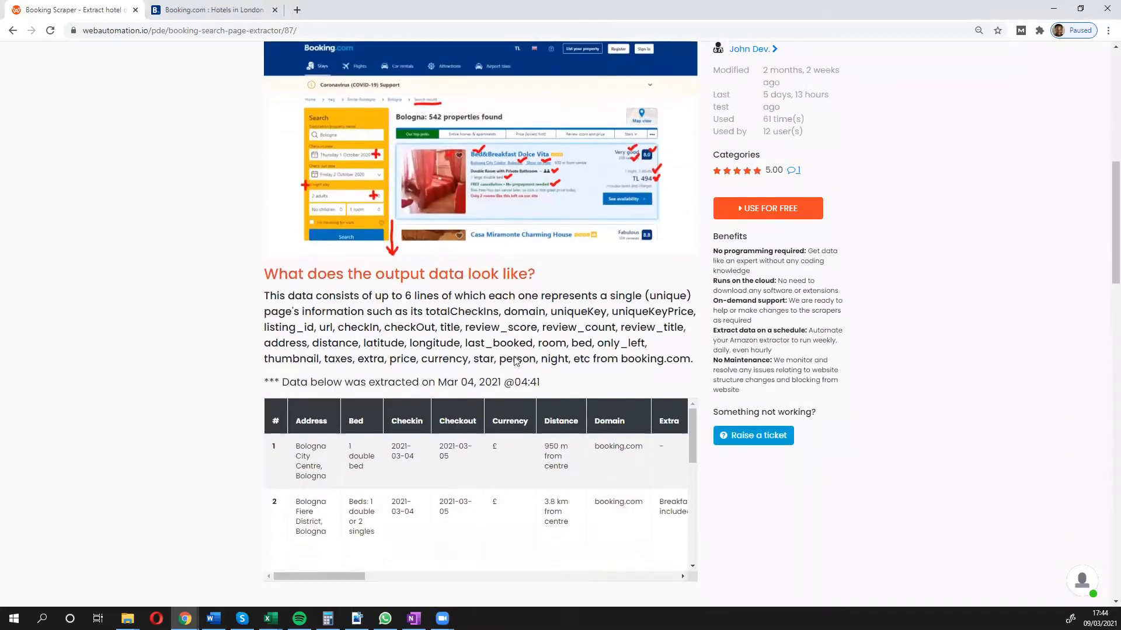
pyautogui.scroll(-3)
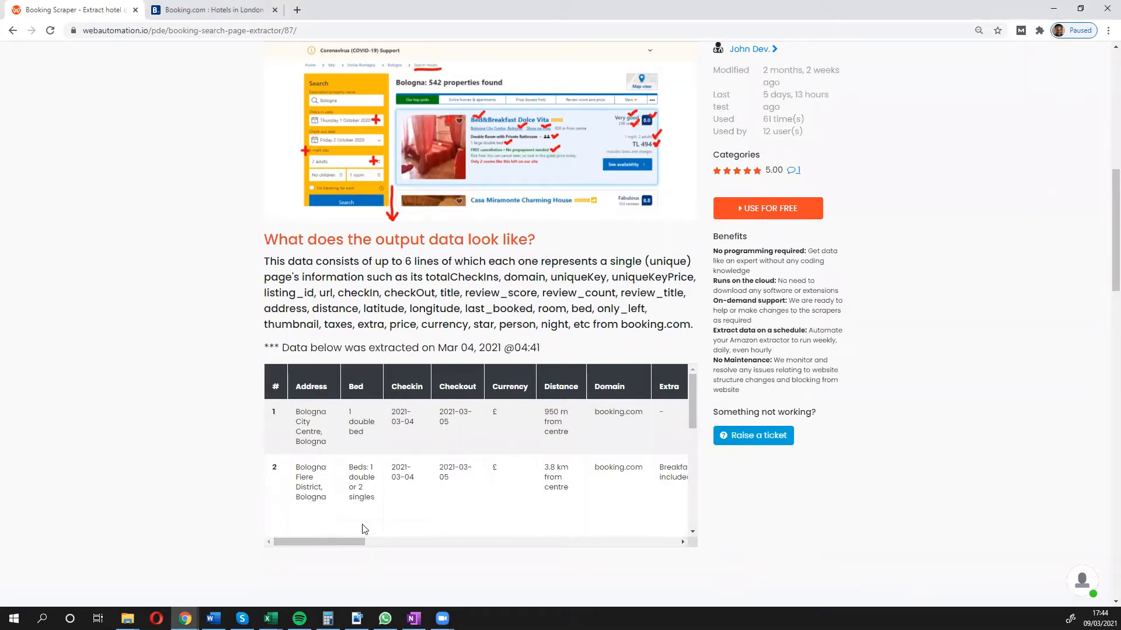
pyautogui.moveTo(322, 541); pyautogui.dragTo(404, 542)
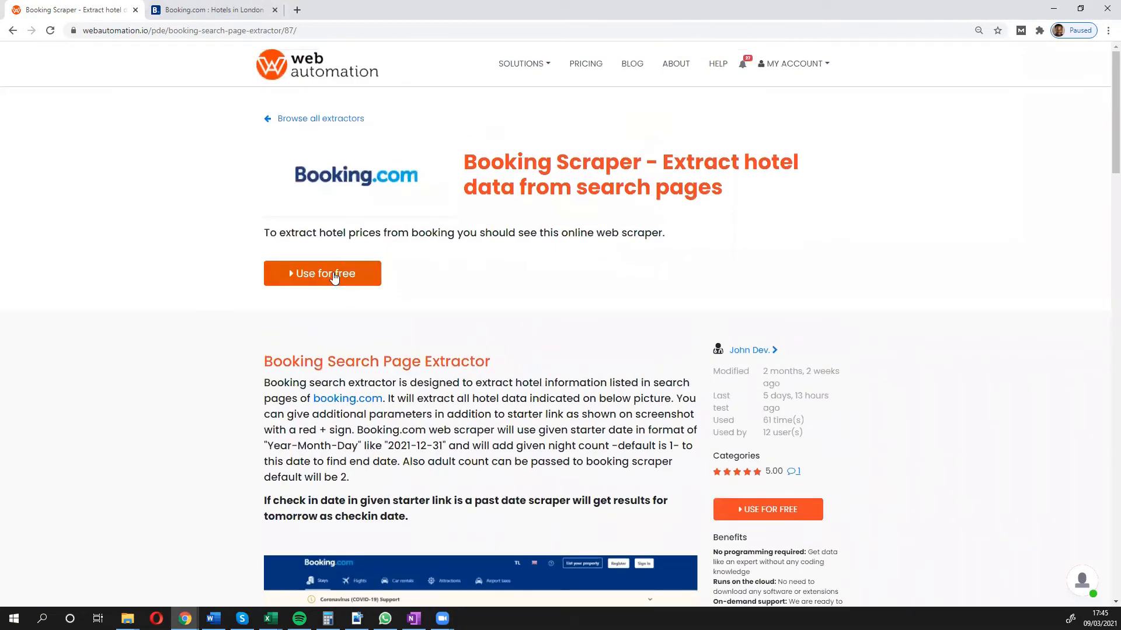
# Use the Booking scraper for free and activate the Booking Search Page Extractor.
pyautogui.click(322, 273)
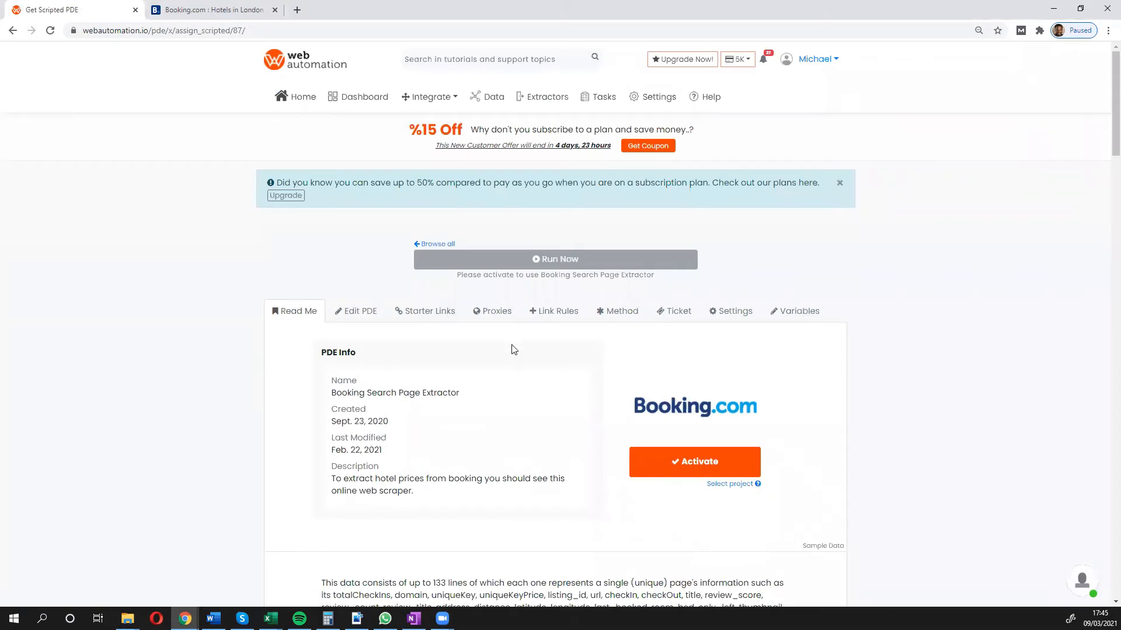
pyautogui.moveTo(688, 464)
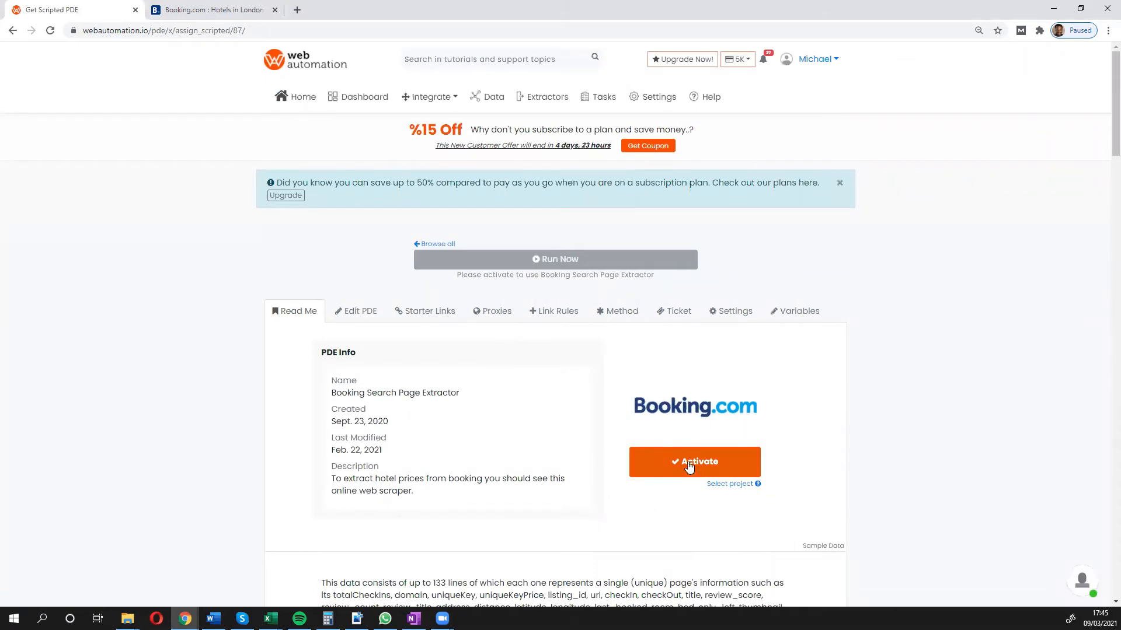
pyautogui.click(692, 462)
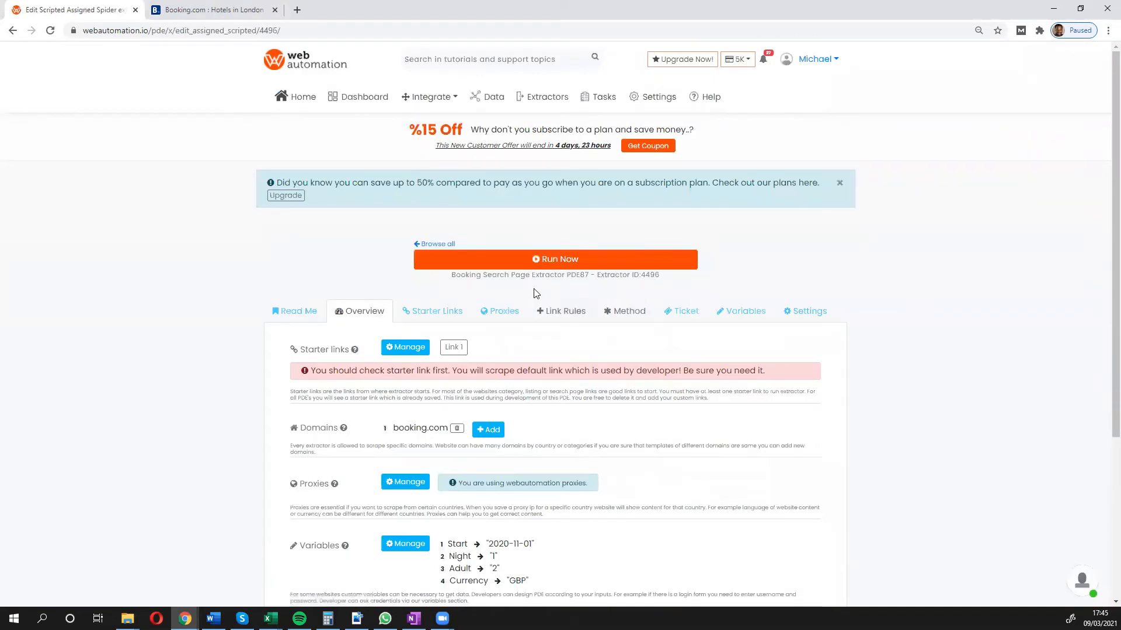
pyautogui.moveTo(432, 310)
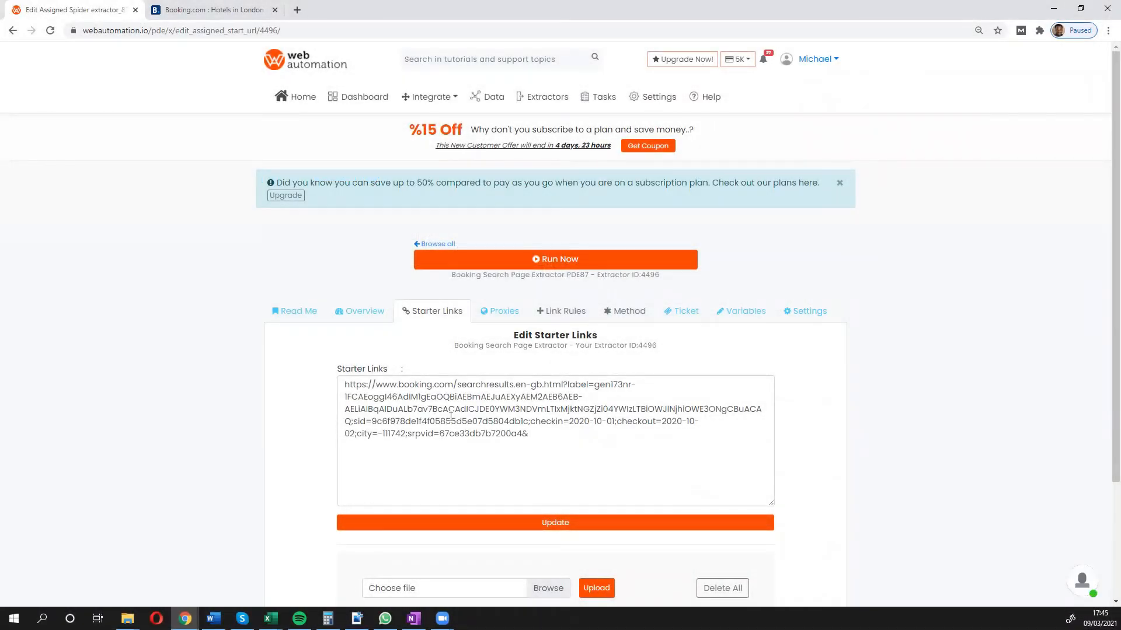
# Copy the Booking.com London results URL and save it as the extractor's starter link.
pyautogui.click(211, 10)
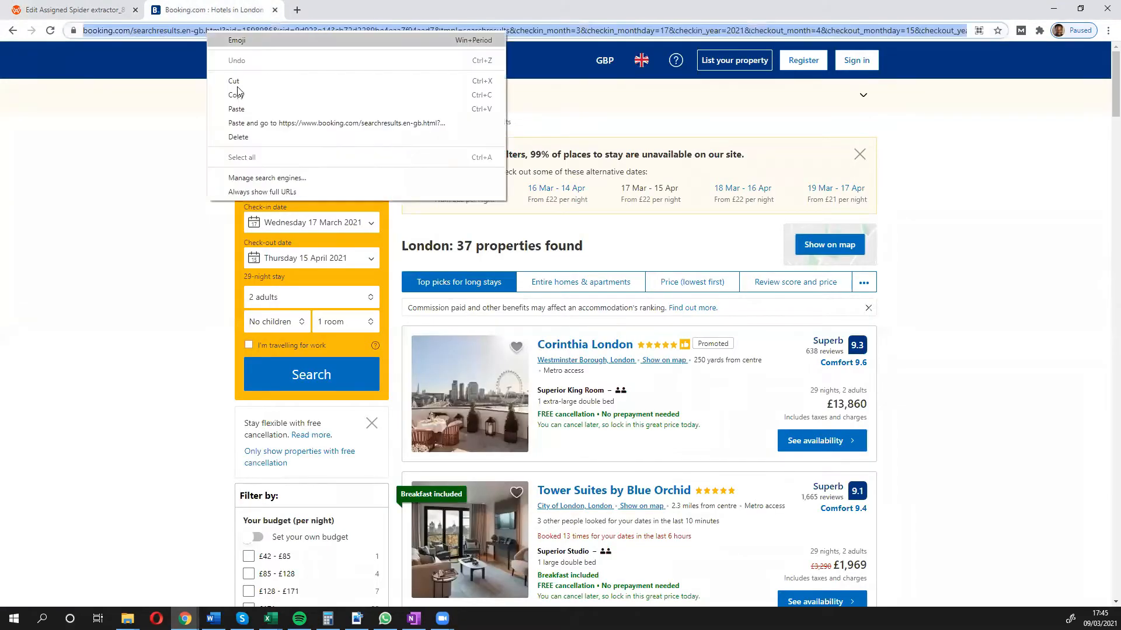
pyautogui.click(72, 9)
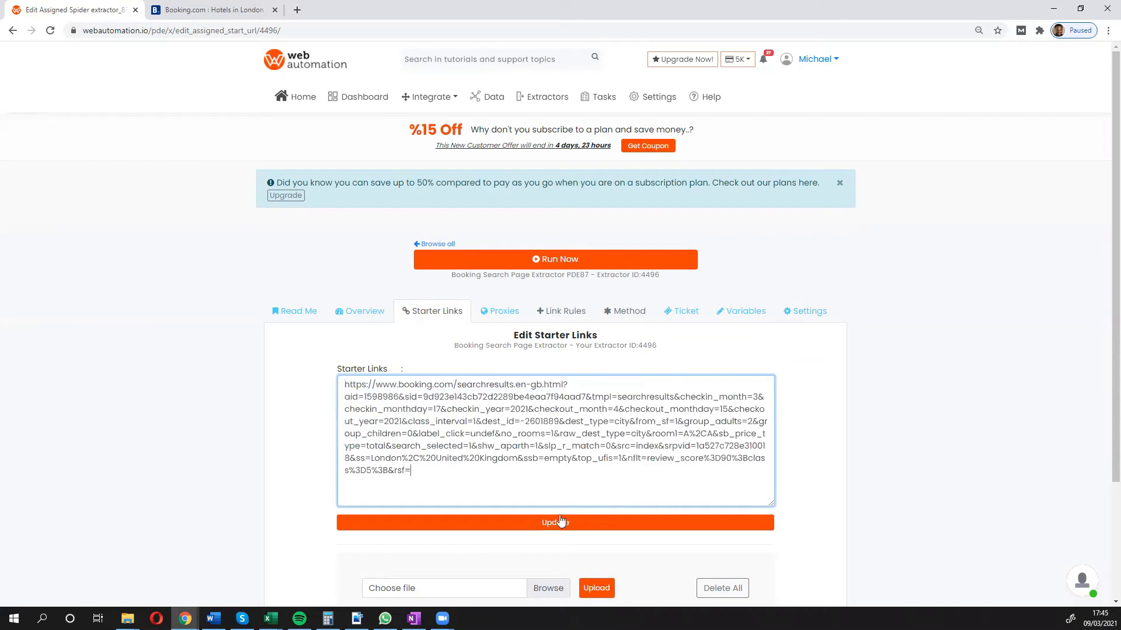
pyautogui.click(554, 523)
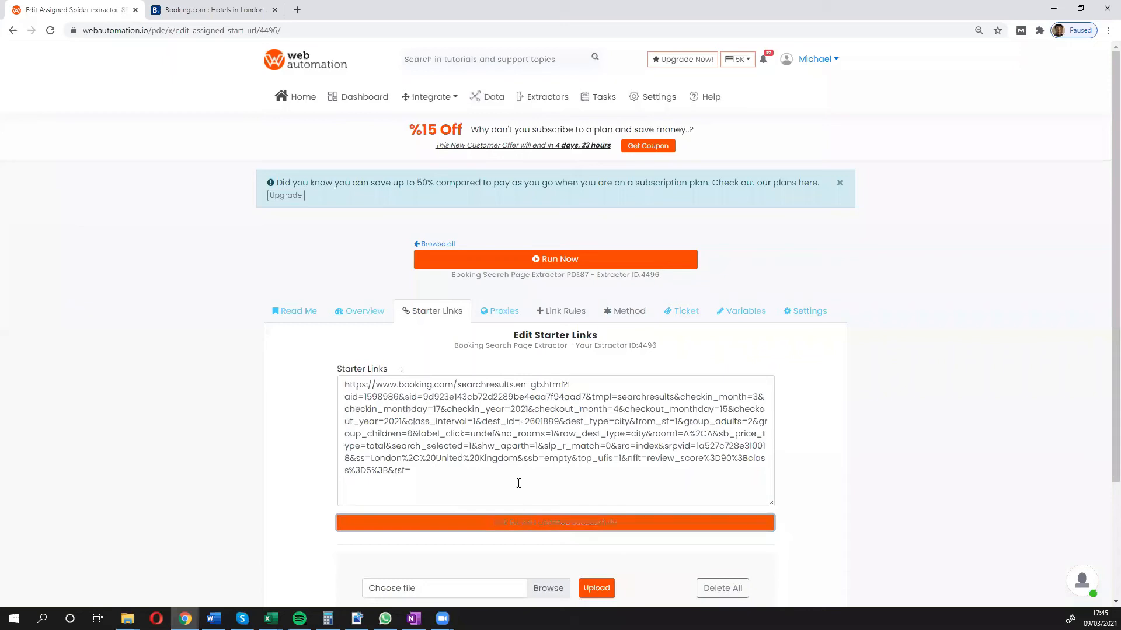
pyautogui.click(554, 523)
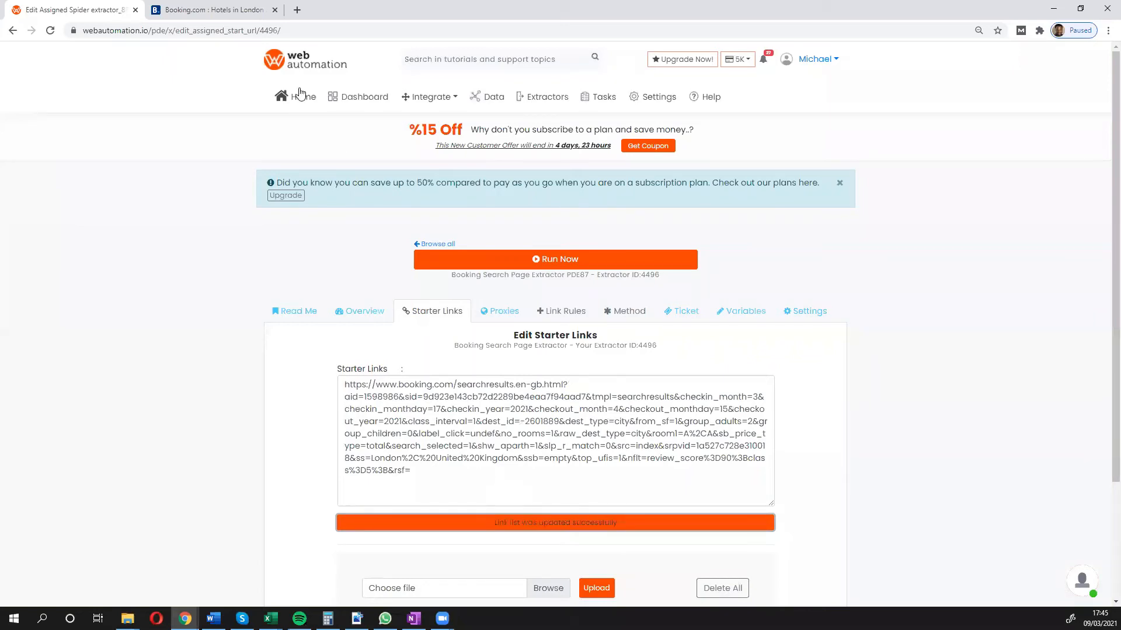
pyautogui.click(212, 9)
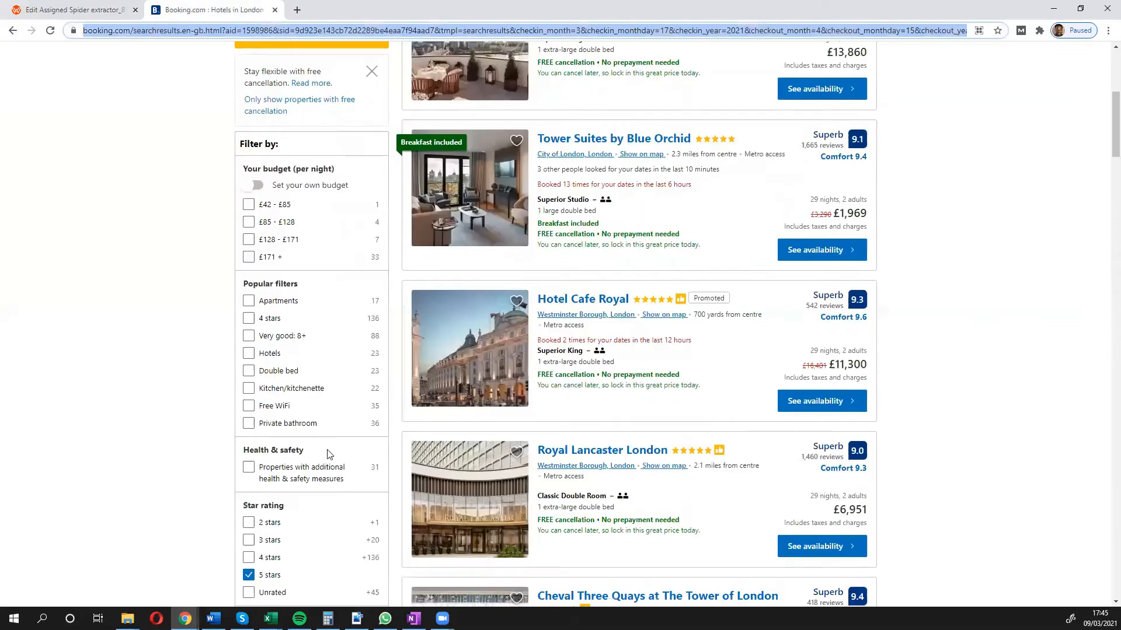
# Scroll through the London hotel results, then return to the extractor's starter links page.
pyautogui.scroll(-3)
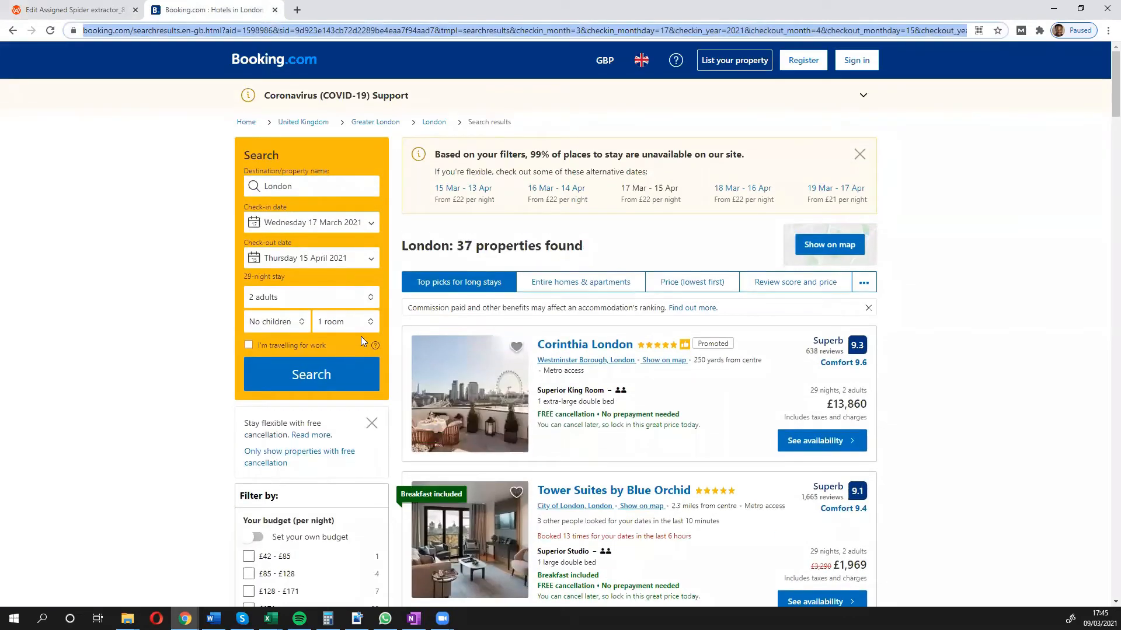
pyautogui.moveTo(413, 216)
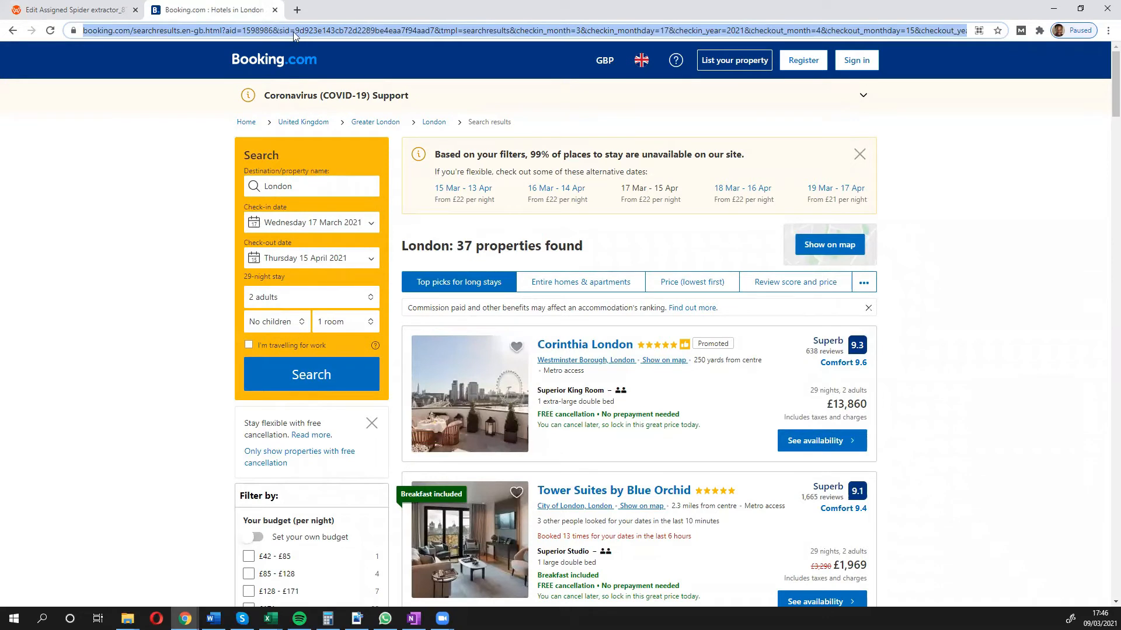
pyautogui.click(68, 9)
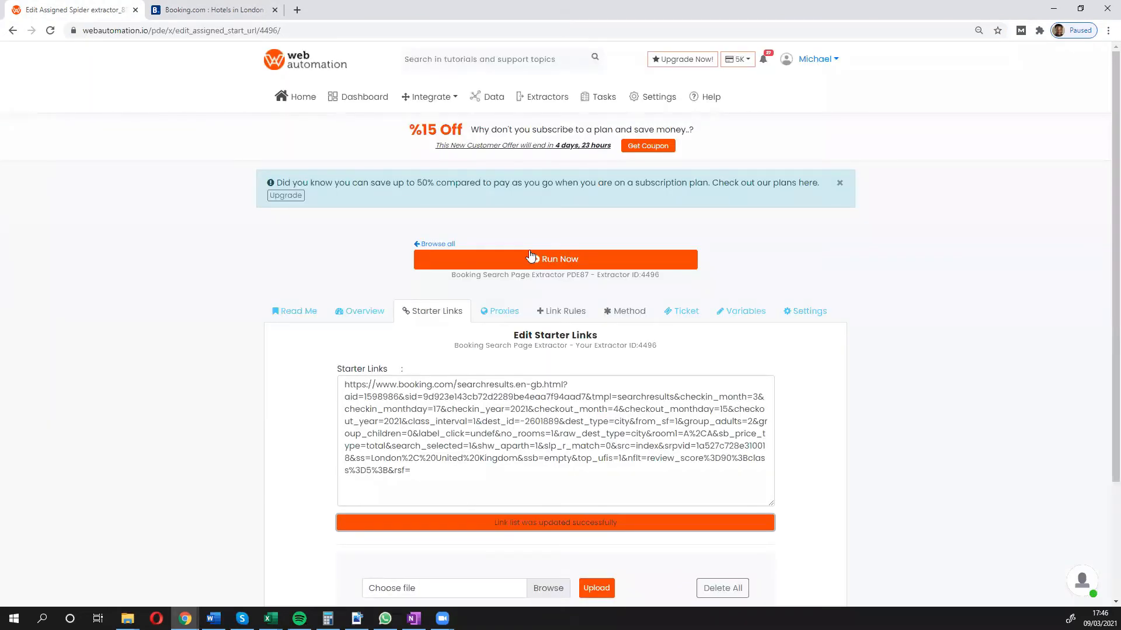
# Run the Booking.com extractor now and acknowledge that the extraction has started.
pyautogui.click(554, 259)
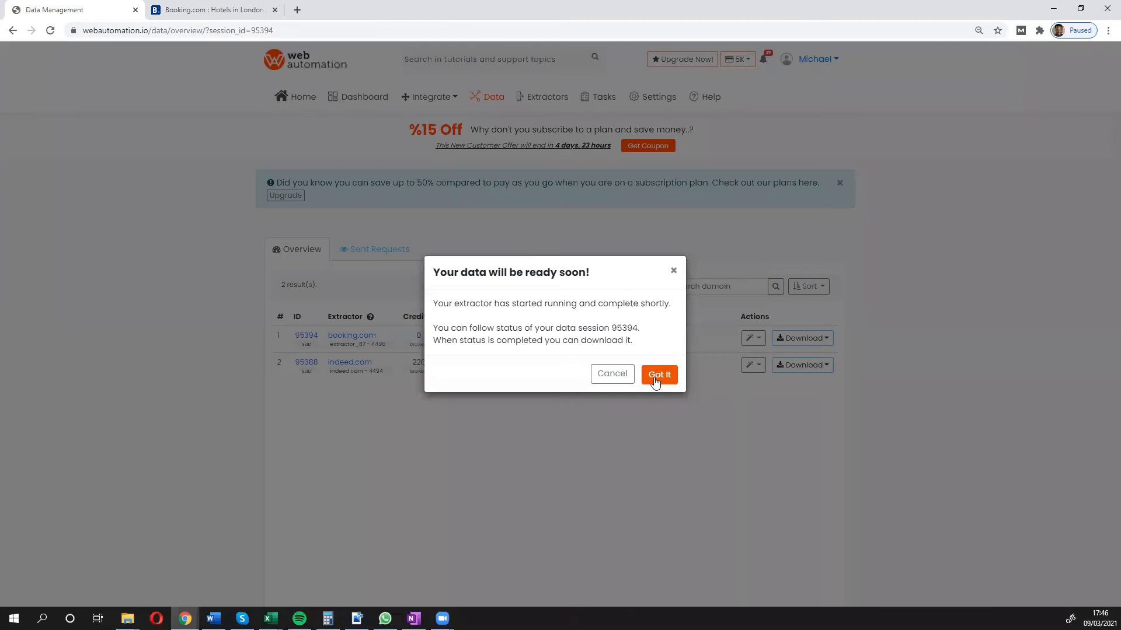
pyautogui.click(659, 374)
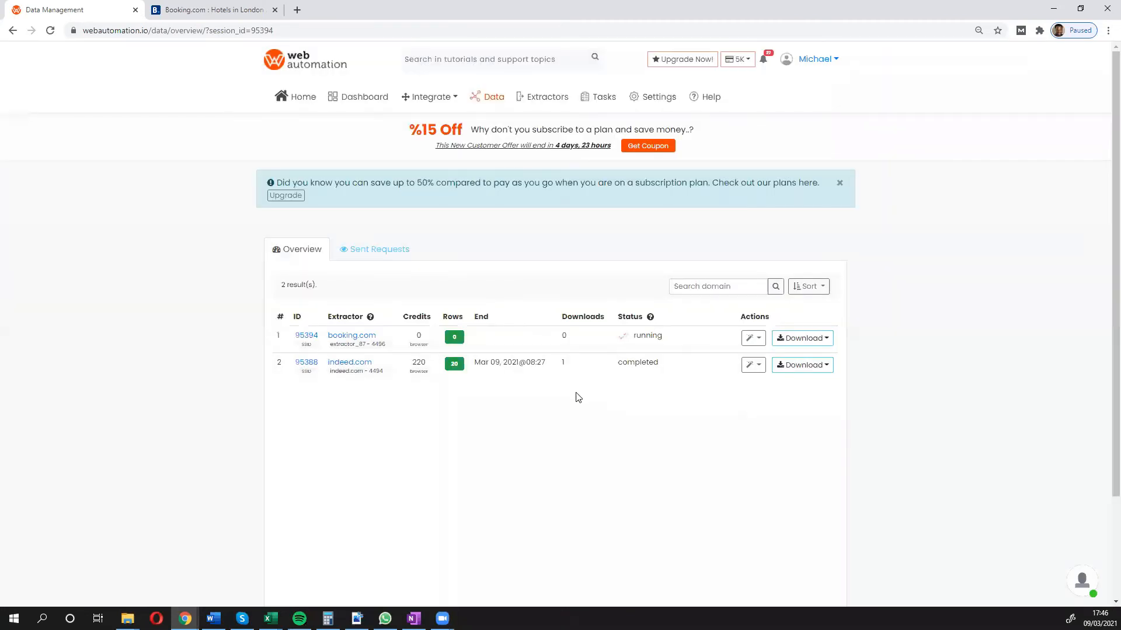
pyautogui.moveTo(583, 397)
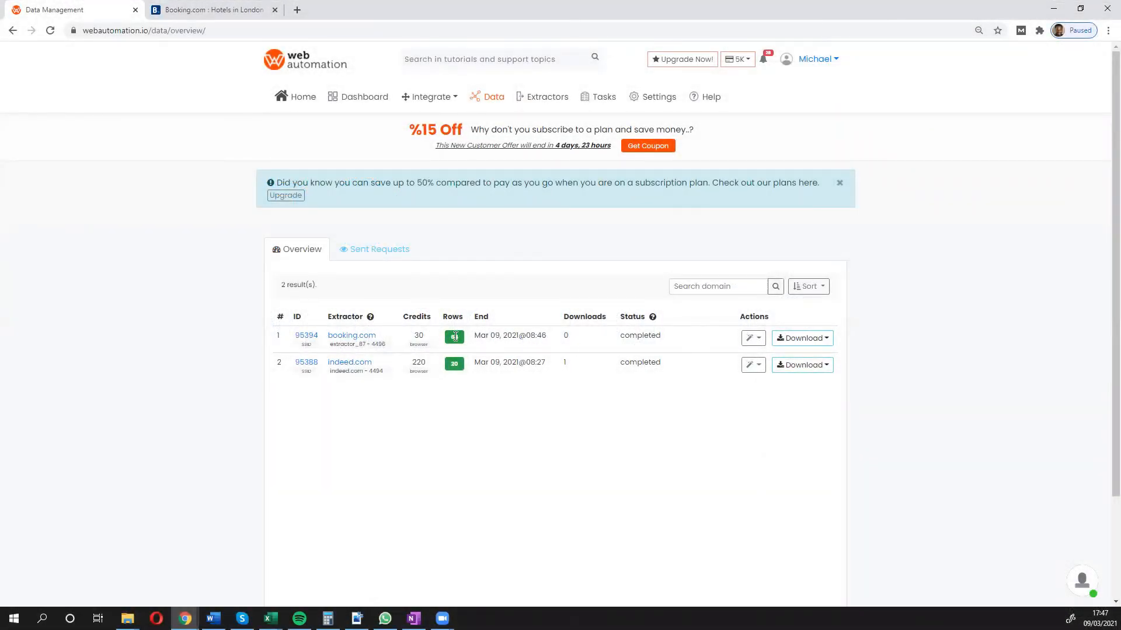
# Download the Booking.com results as an xlsx workbook to Downloads and view the spreadsheet.
pyautogui.click(800, 338)
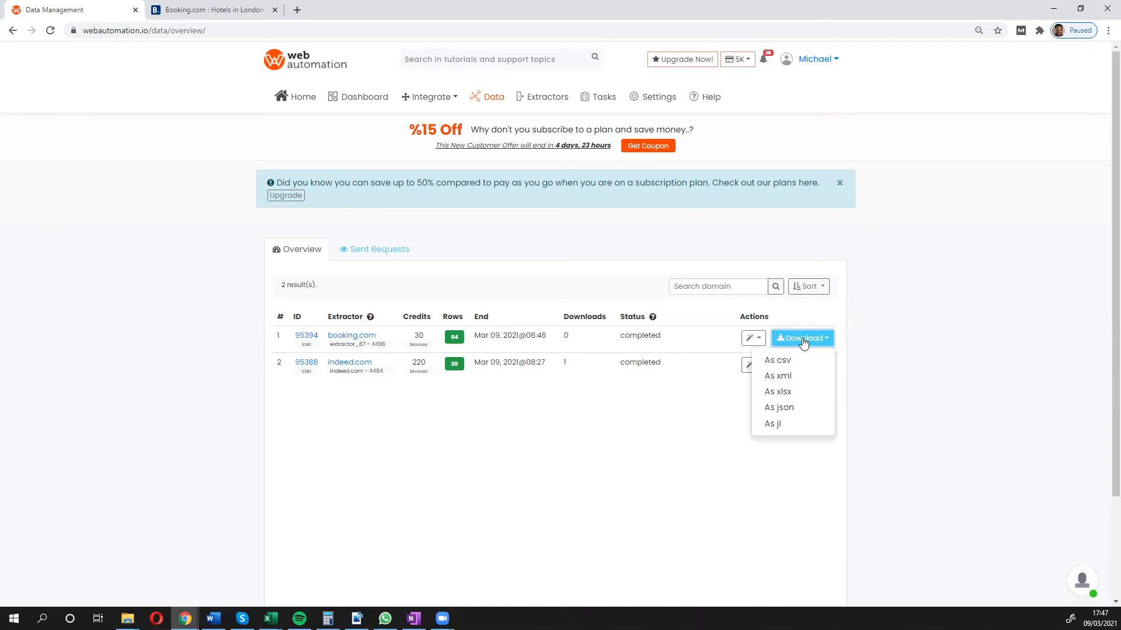
pyautogui.click(778, 391)
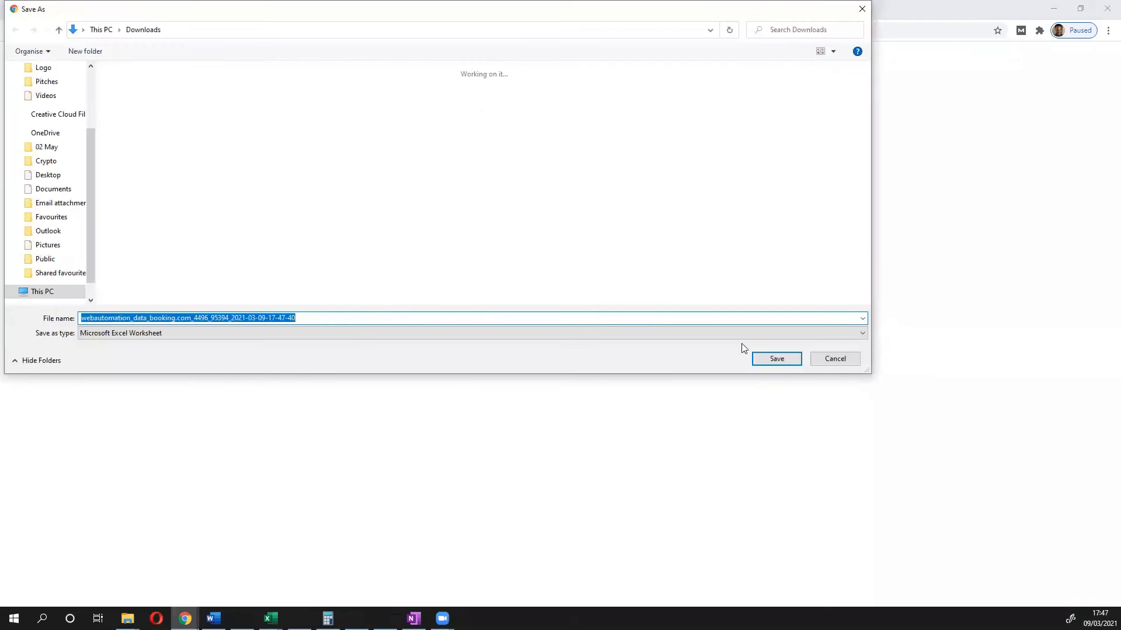
pyautogui.click(775, 358)
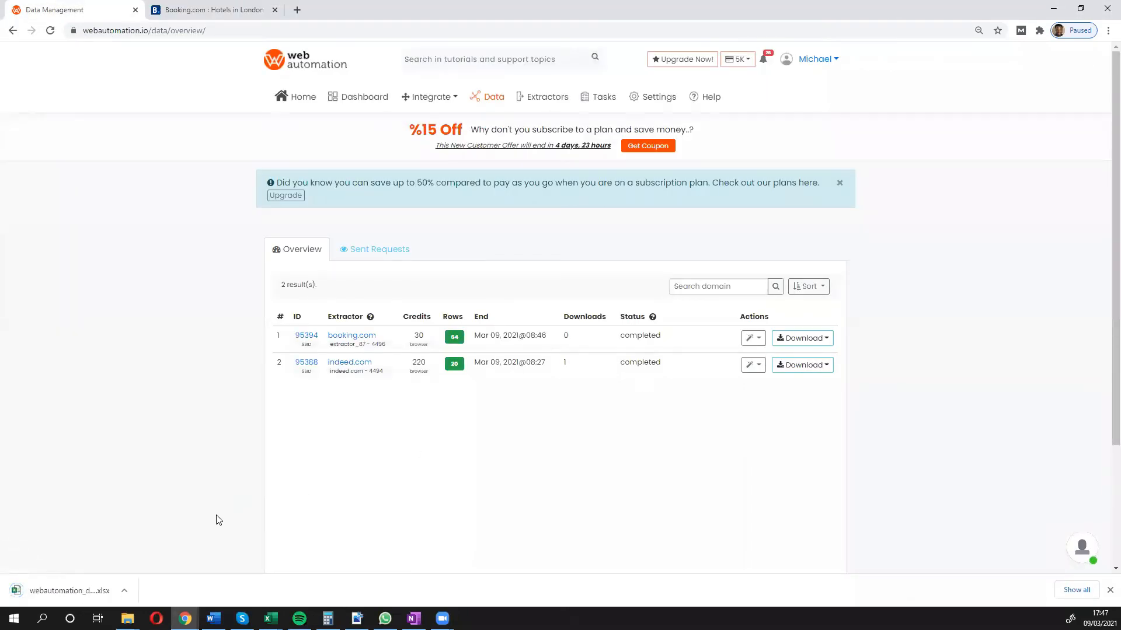
pyautogui.click(68, 591)
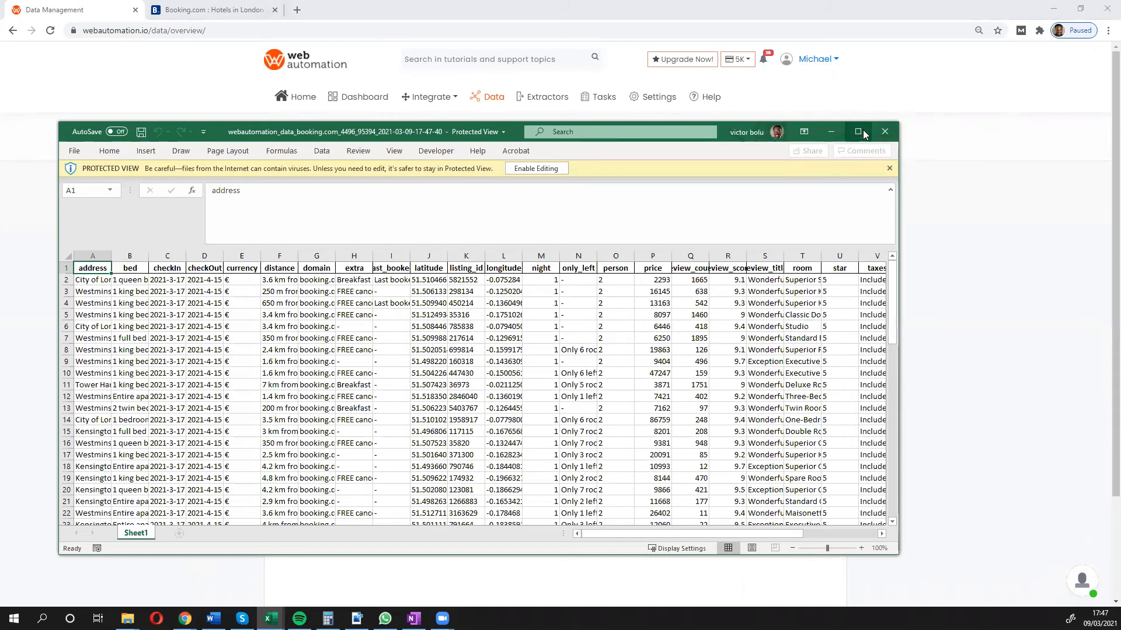
# Maximize the hotel data workbook and scroll across to review its columns.
pyautogui.click(861, 132)
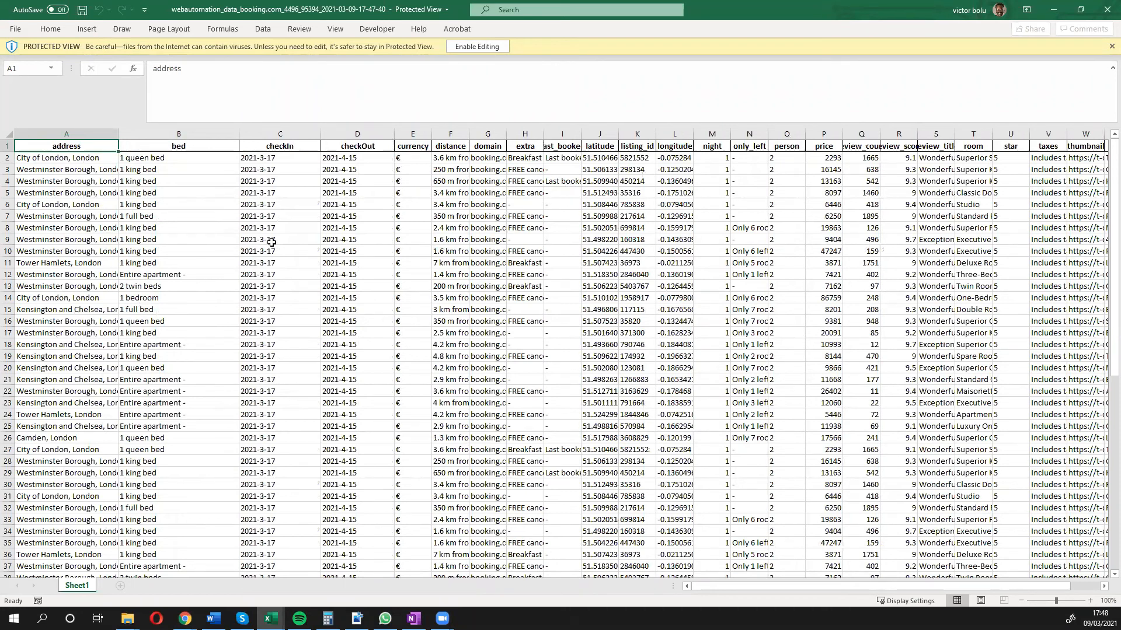
pyautogui.moveTo(641, 516)
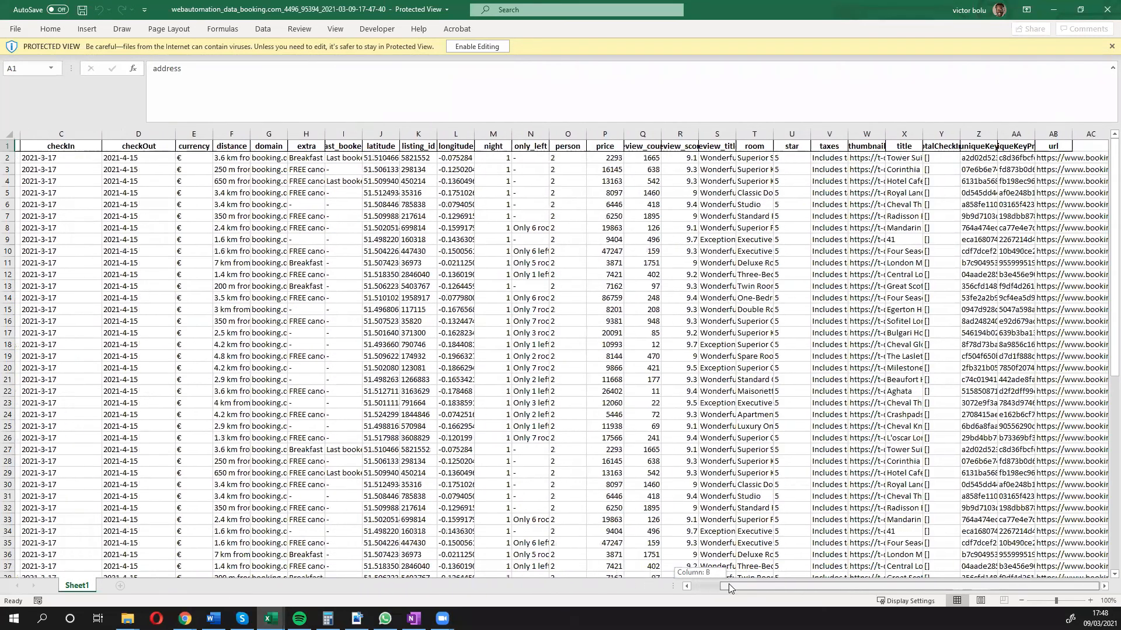
pyautogui.hscroll(-3)
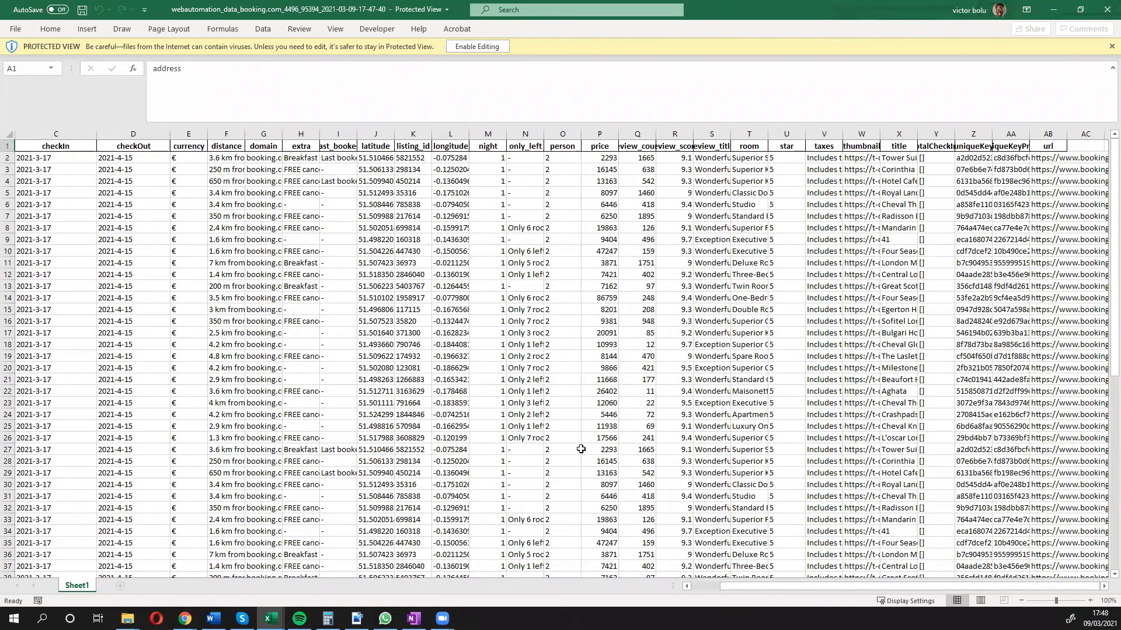
pyautogui.moveTo(320, 346)
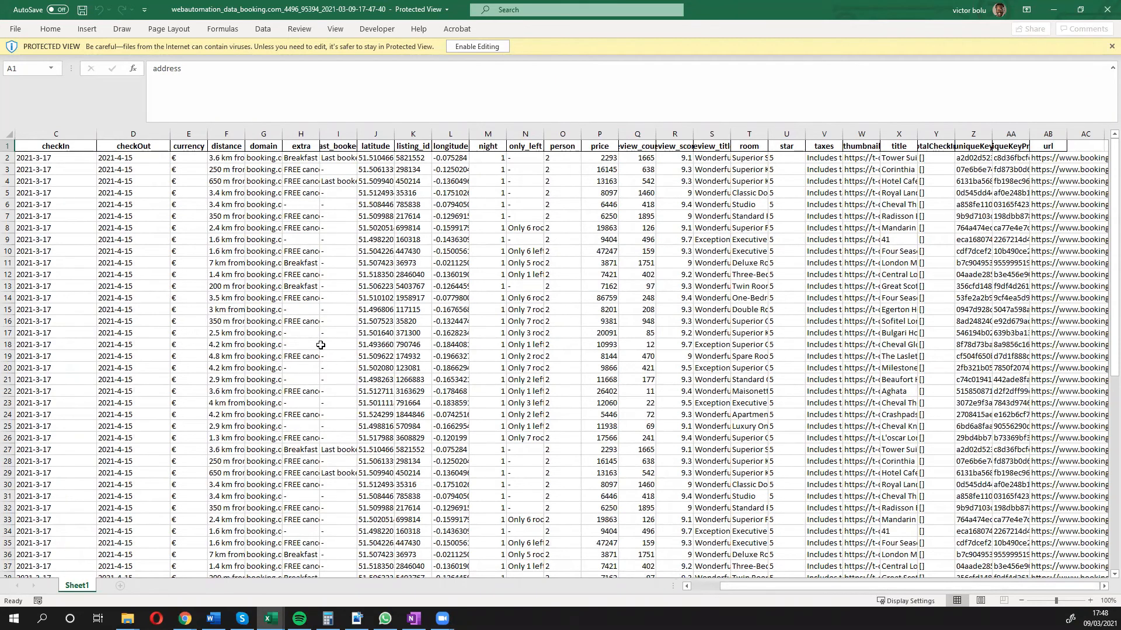